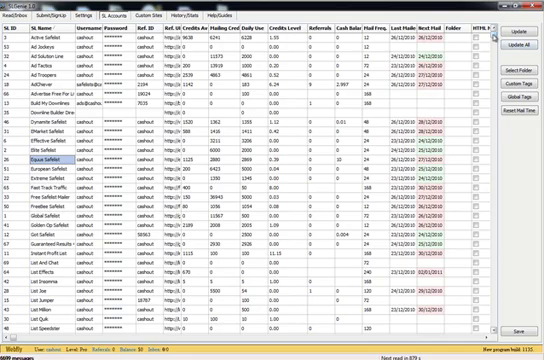
# Scroll down through the safelist accounts grid before switching to the Equus Safelist browser page
pyautogui.scroll(-3)
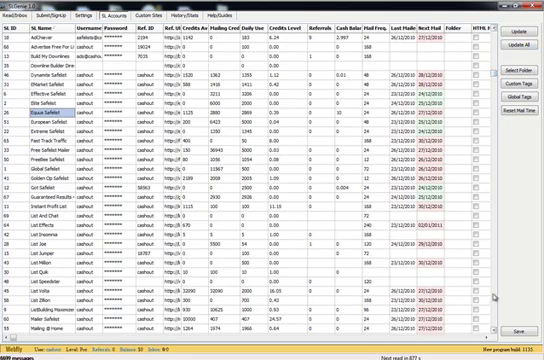
pyautogui.scroll(-3)
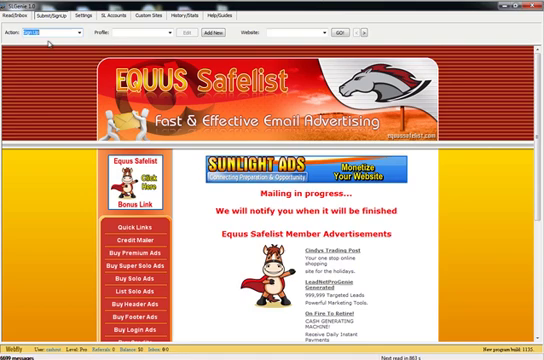
# Switch back to the accounts spreadsheet and scroll further down the list of safelist accounts
pyautogui.click(290, 40)
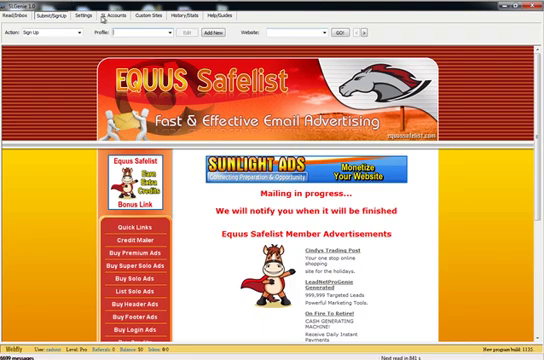
pyautogui.click(88, 16)
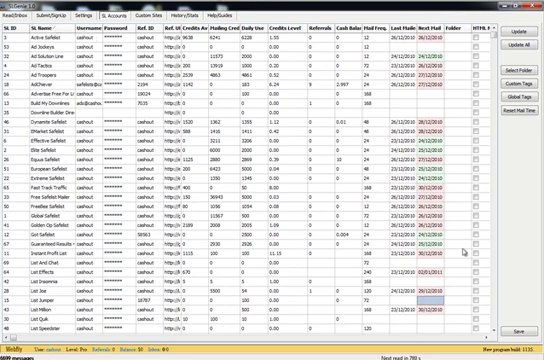
pyautogui.scroll(-3)
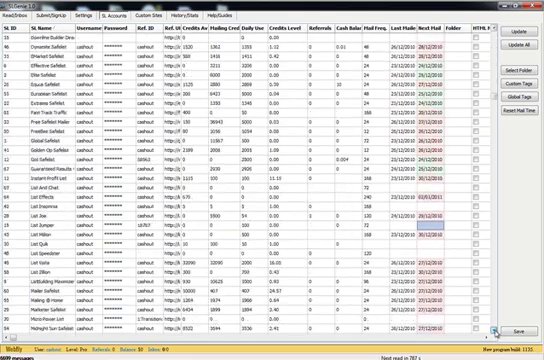